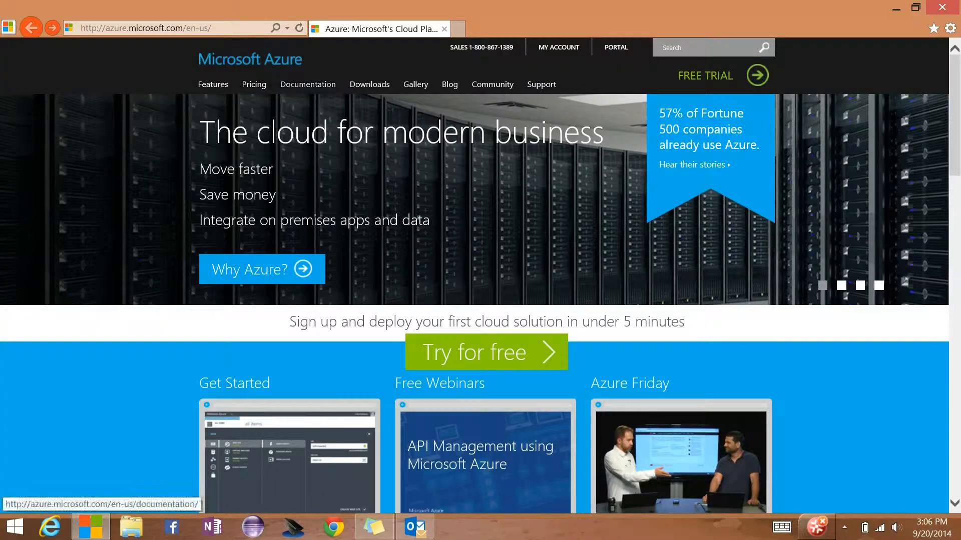
Navigate via Pricing to the Calculator page showing the Websites free tier at $0
{"action": "left_click", "coordinate": [254, 84]}
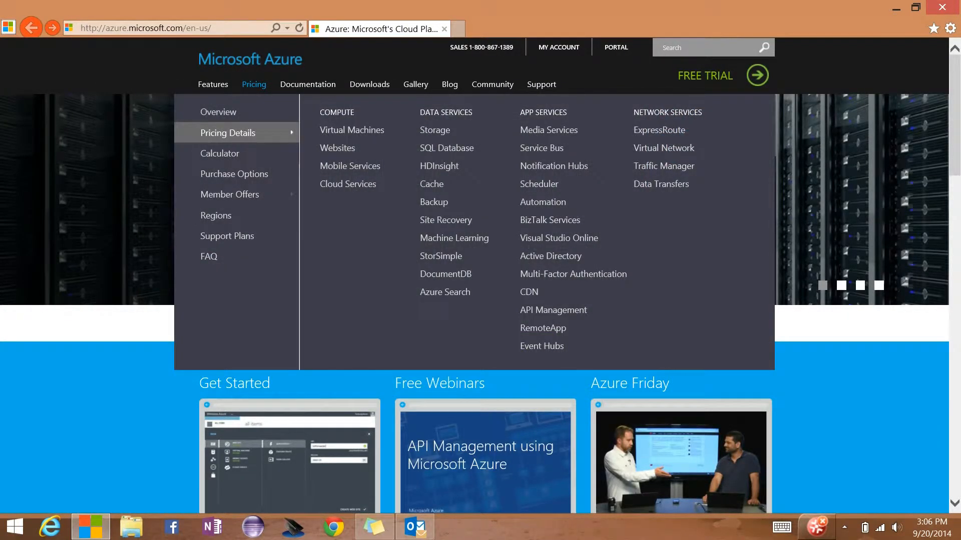
{"action": "mouse_move", "coordinate": [220, 153]}
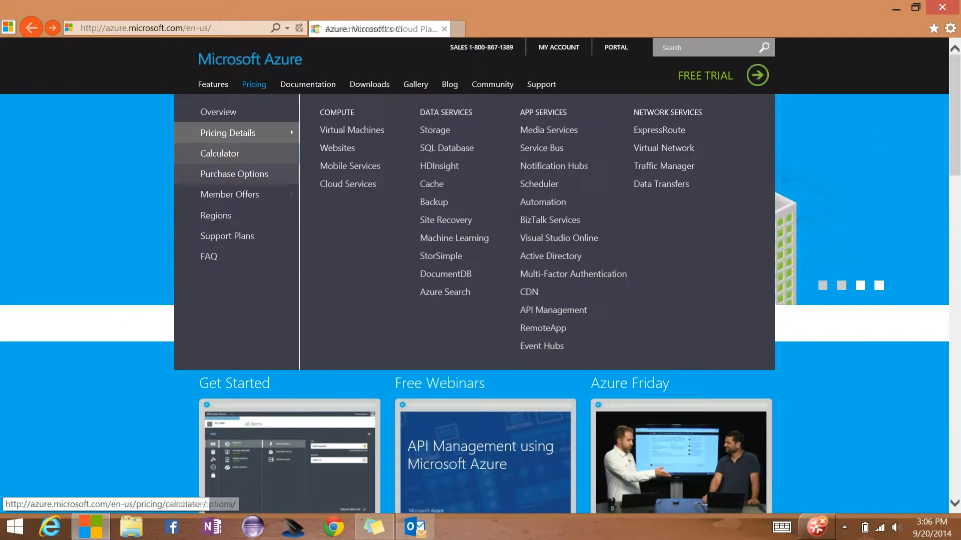
{"action": "left_click", "coordinate": [219, 153]}
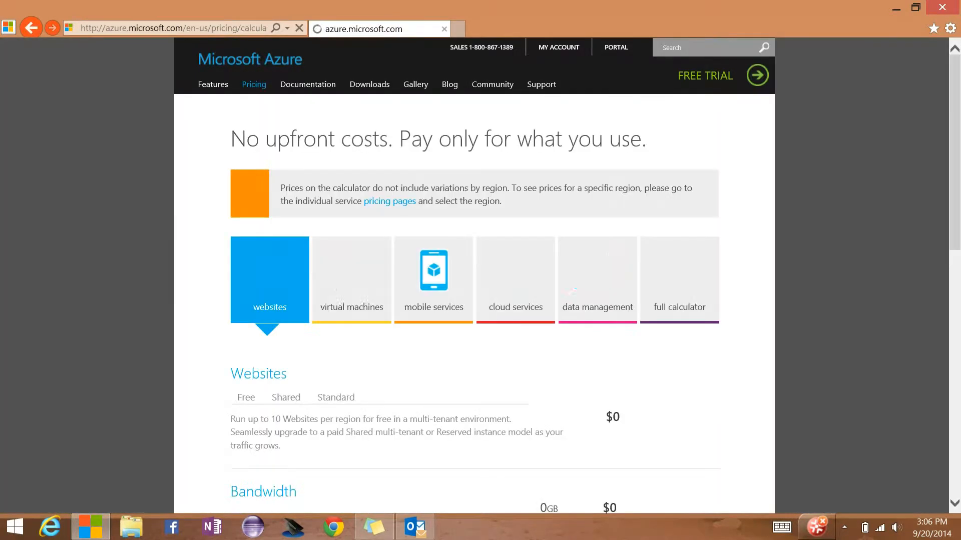